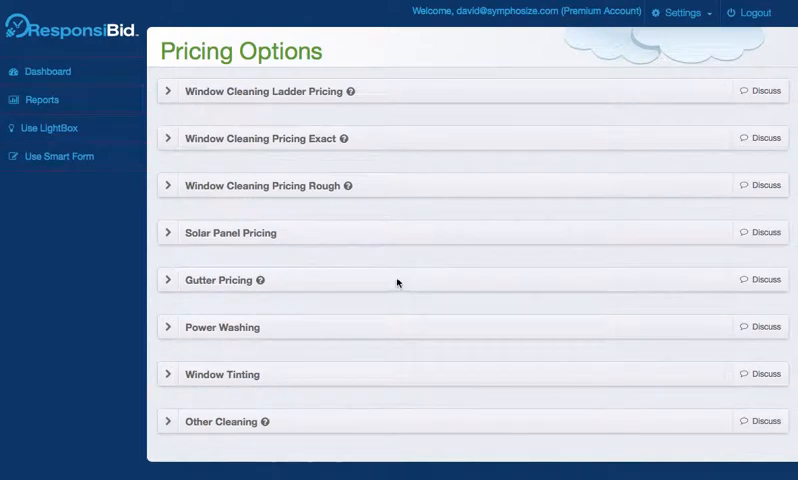
mouse_move(403, 274)
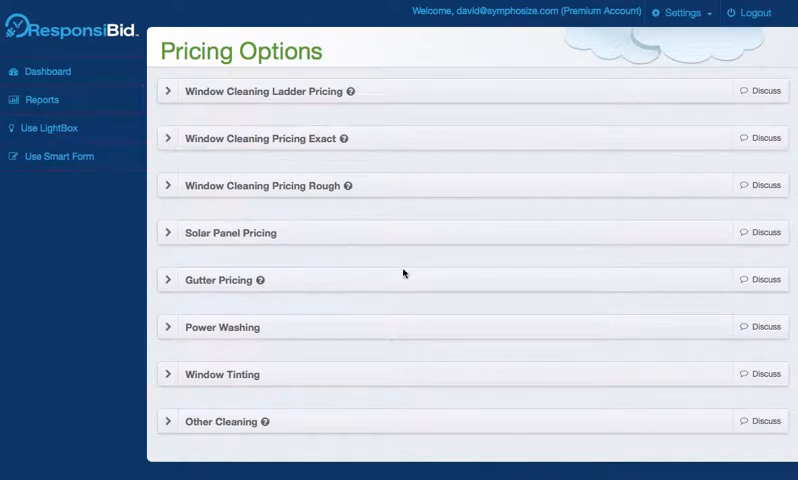
Step: Expand the Gutter Pricing row to reveal its Exact Pricing settings
click(218, 279)
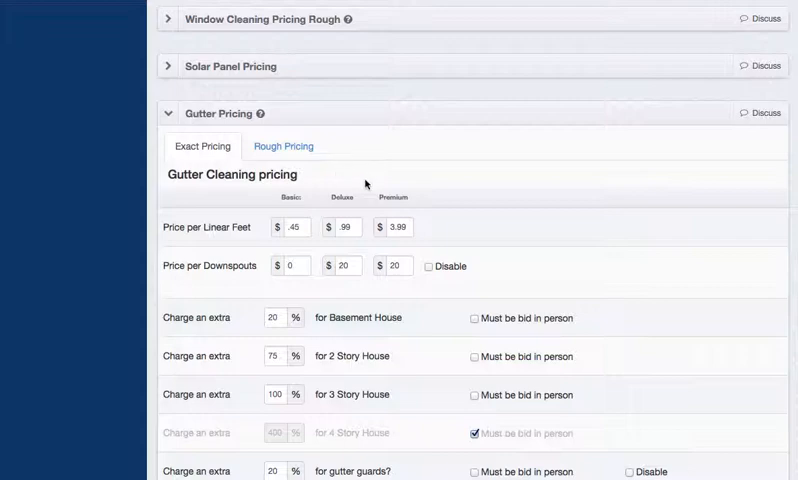
Step: Enter 3.99 as the Premium price per linear foot
scroll(down, 3)
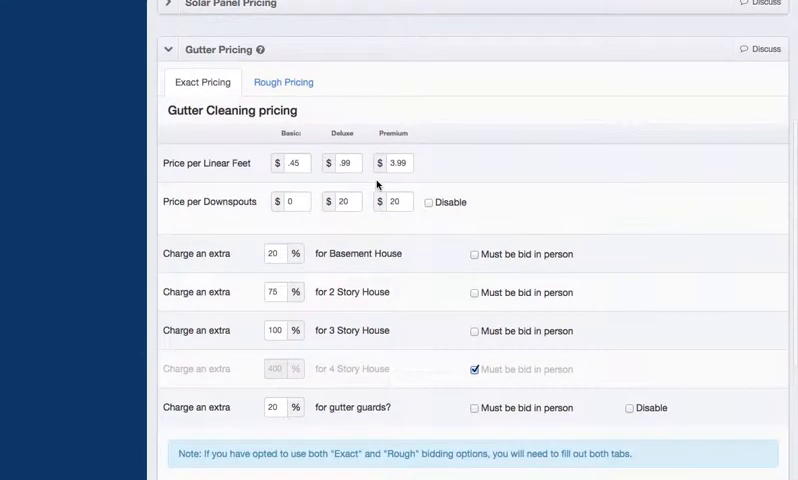
mouse_move(260, 183)
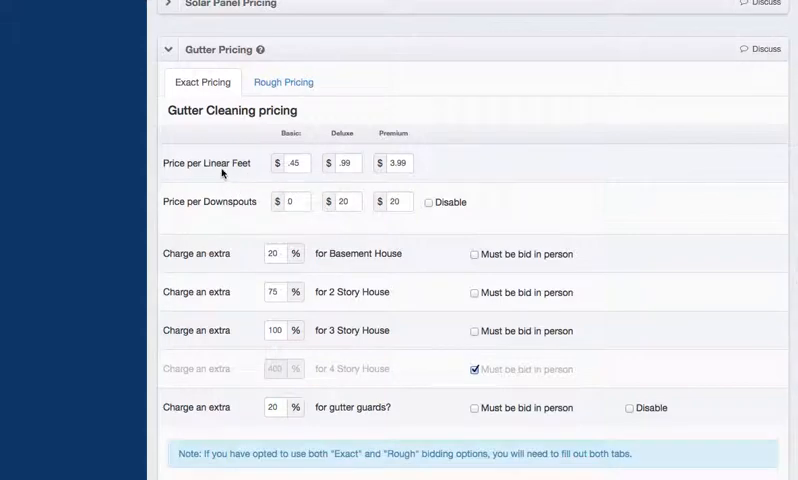
mouse_move(253, 172)
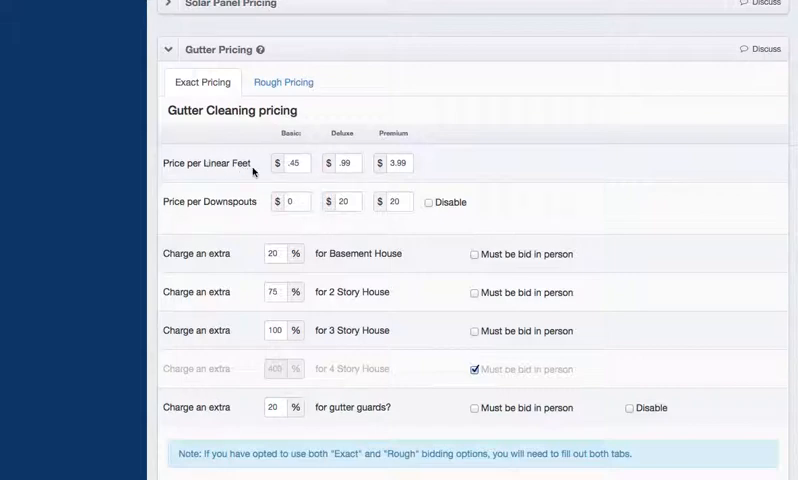
mouse_move(178, 167)
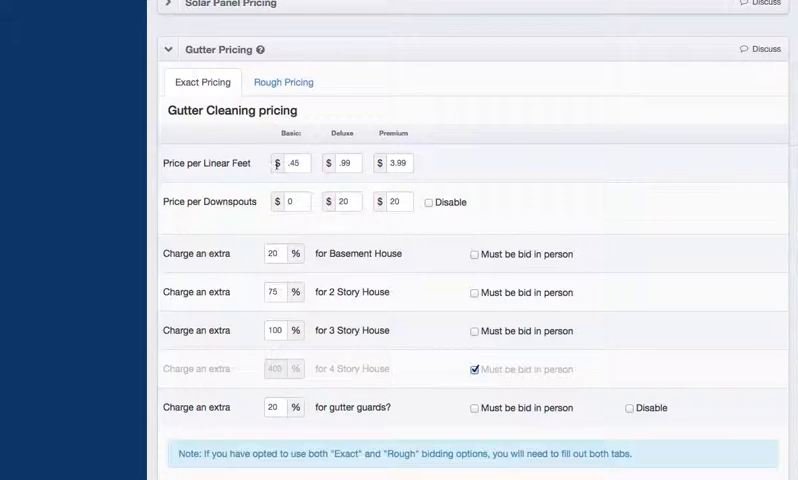
click(293, 163)
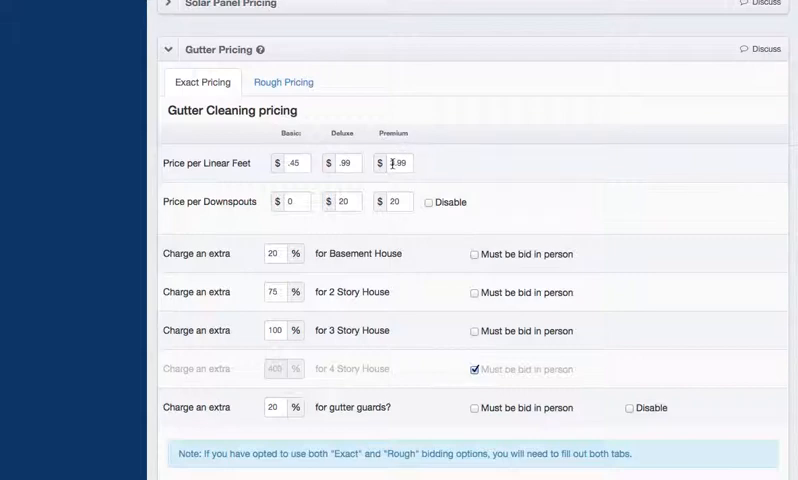
text(3.99)
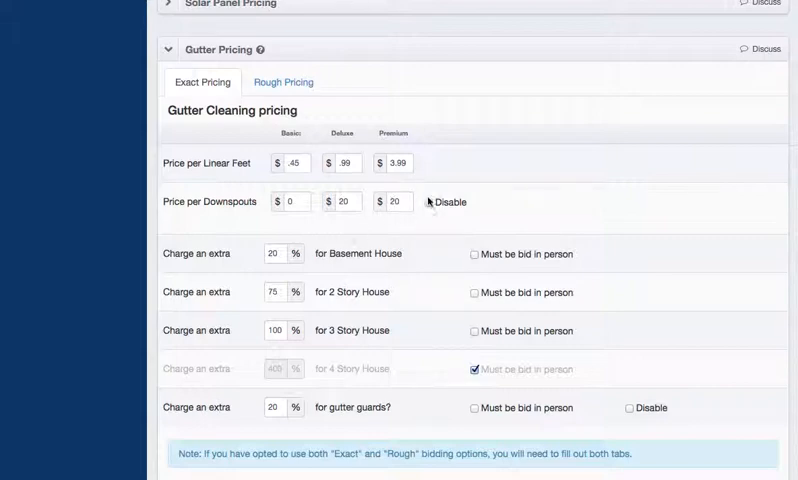
click(427, 202)
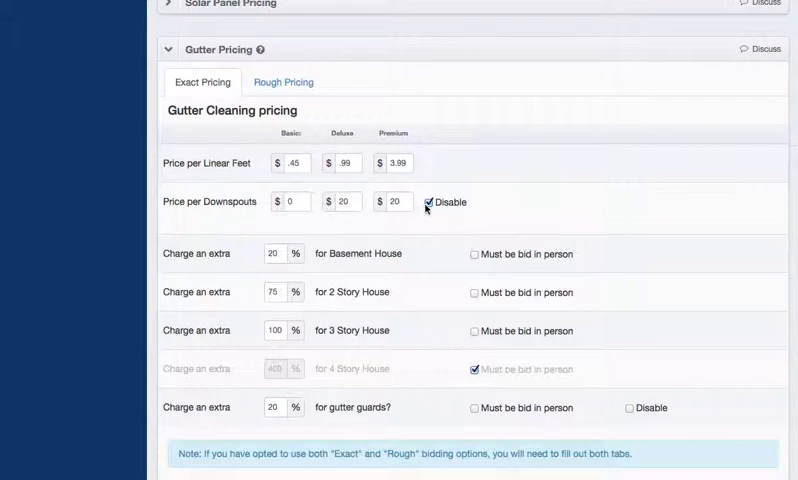
click(430, 202)
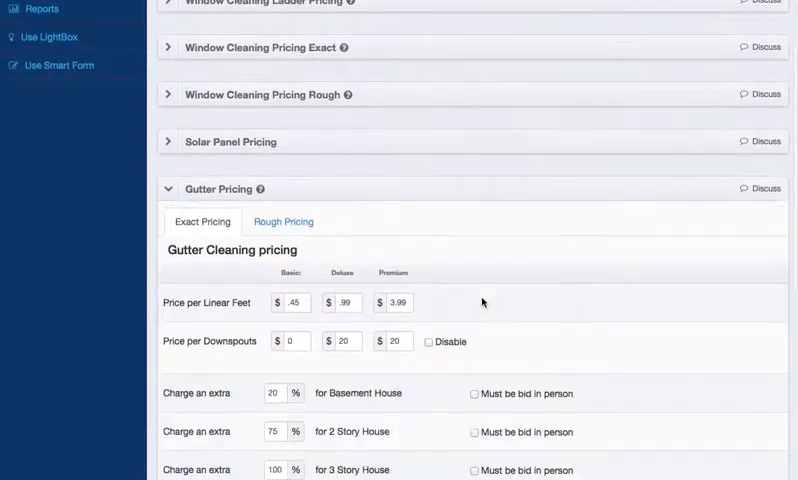
scroll(down, 3)
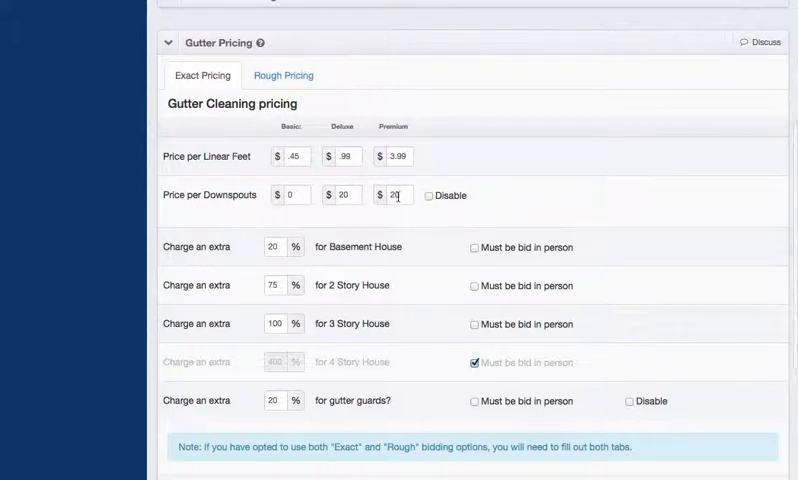
scroll(down, 3)
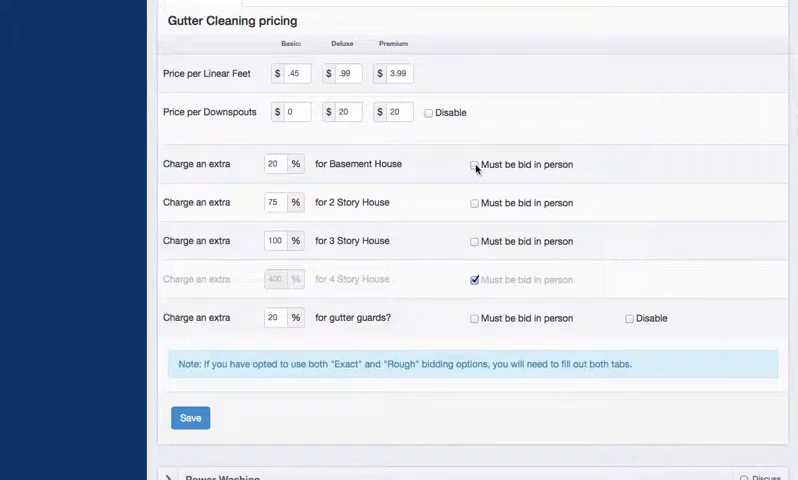
click(475, 164)
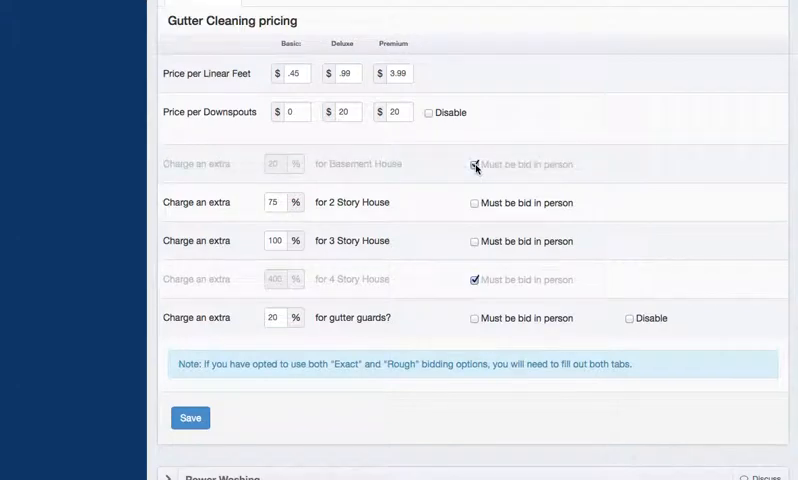
click(474, 165)
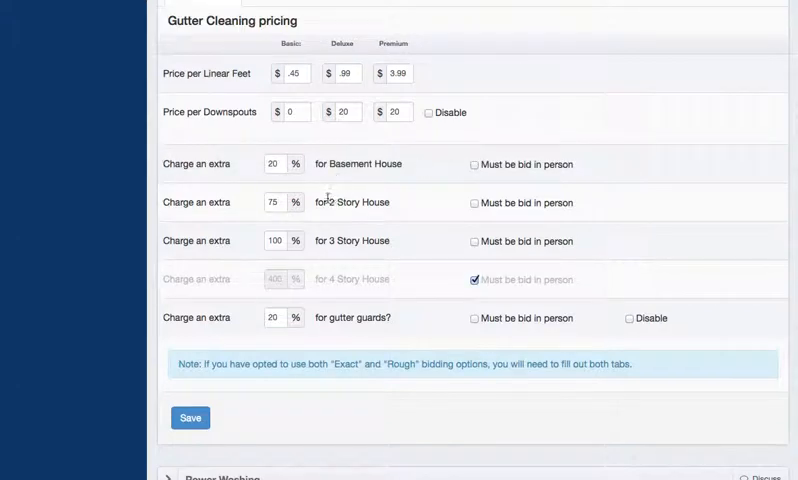
mouse_move(344, 73)
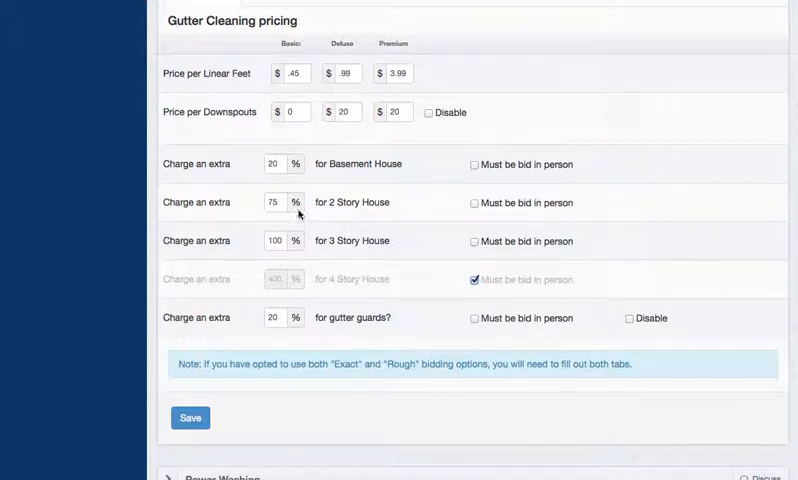
Step: Change the Exact 2 Story House surcharge from 75% to 15%
click(275, 202)
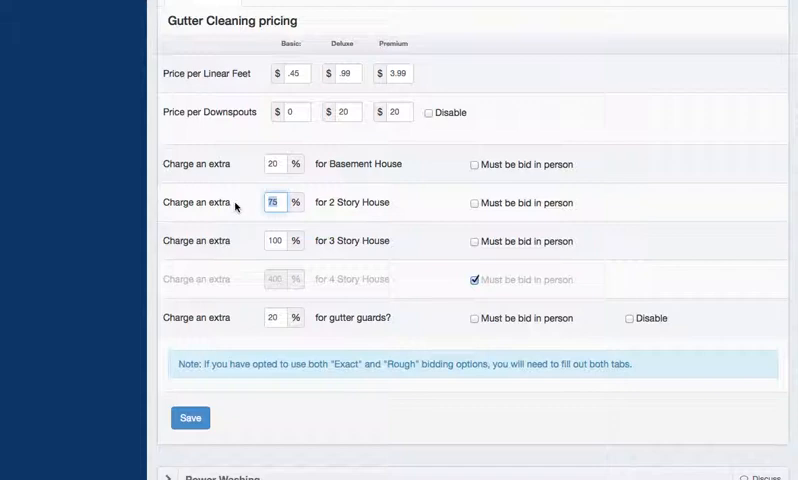
text(0)
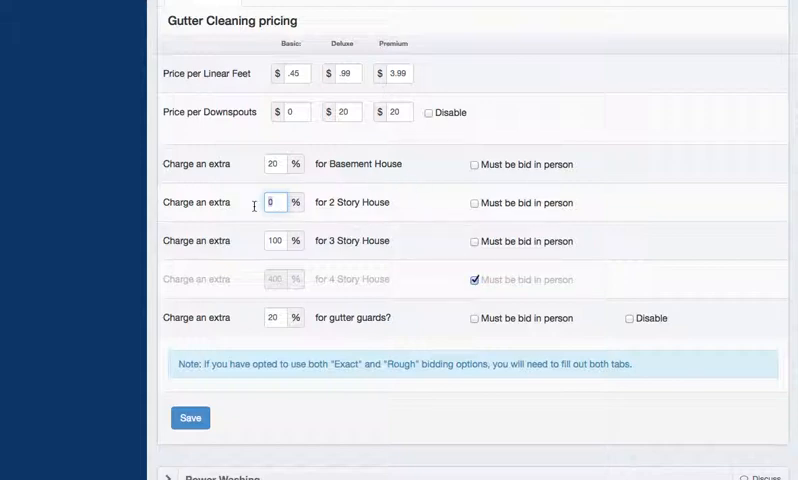
text(15)
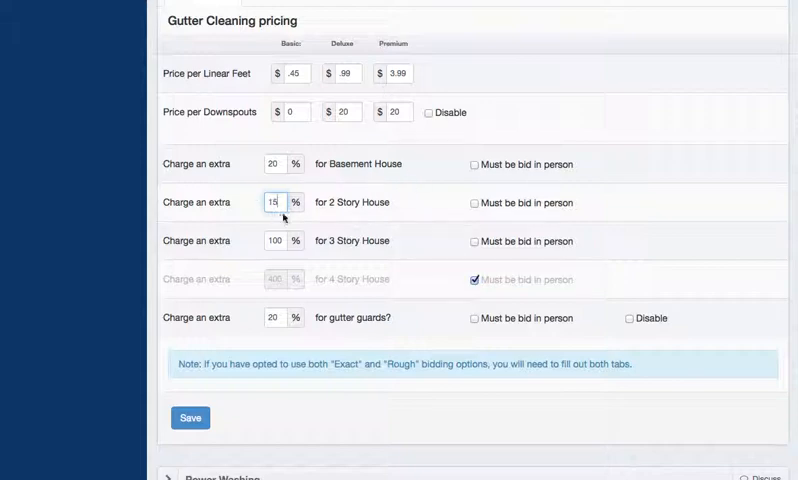
mouse_move(356, 221)
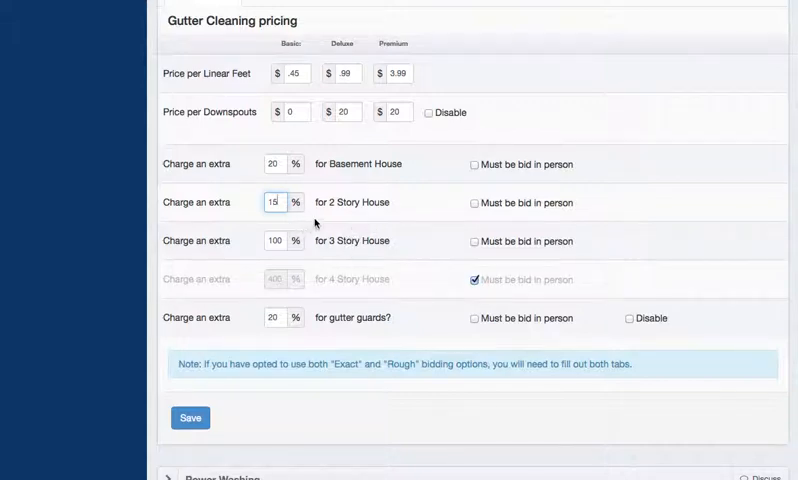
mouse_move(307, 160)
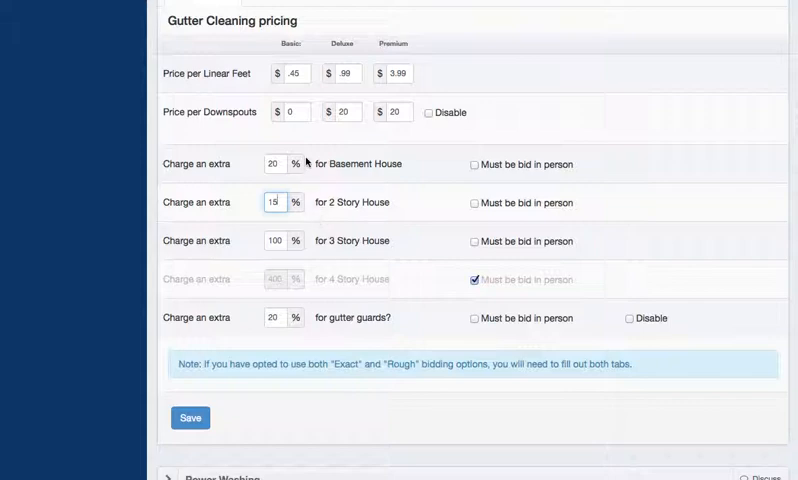
mouse_move(238, 218)
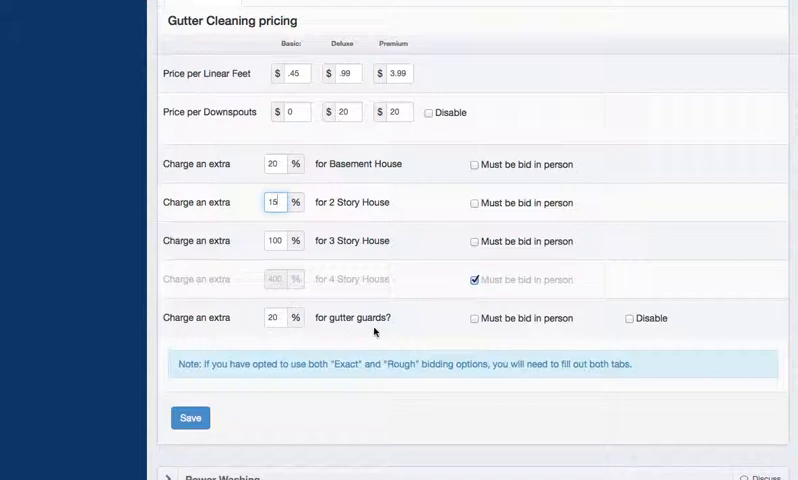
click(277, 318)
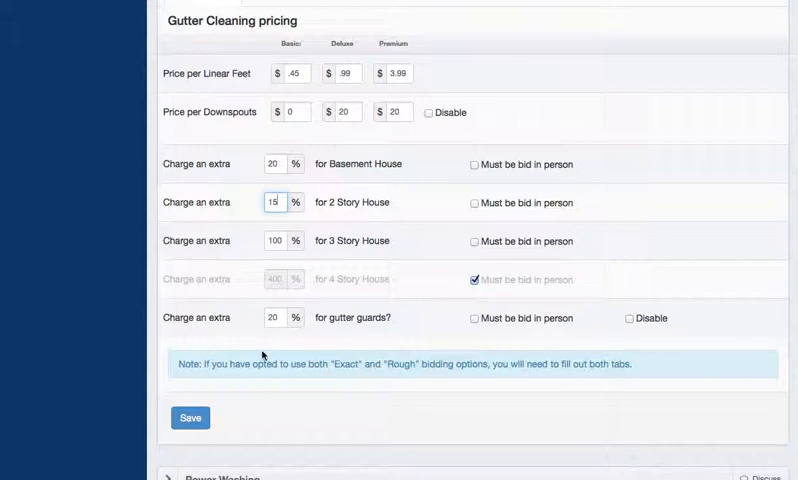
Step: Save the Exact gutter prices and switch to the Rough Pricing tab
click(190, 417)
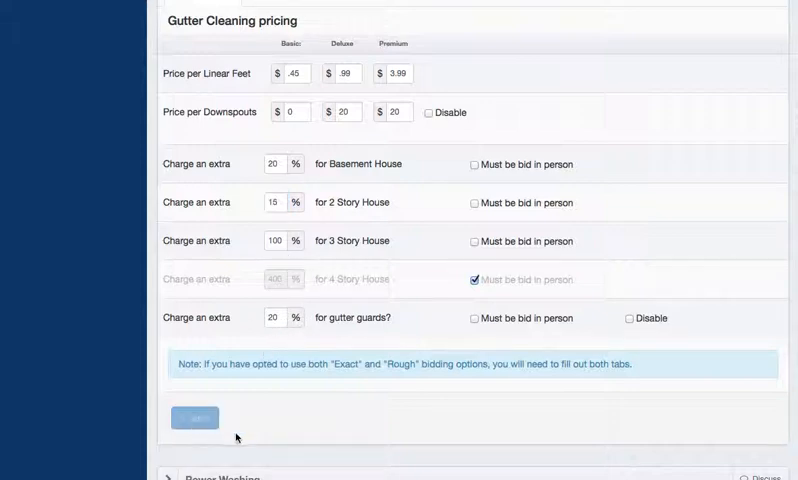
scroll(up, 3)
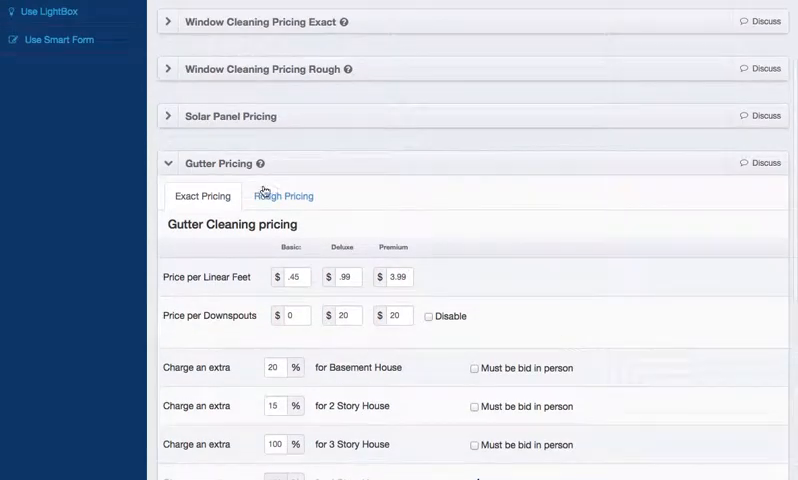
click(284, 195)
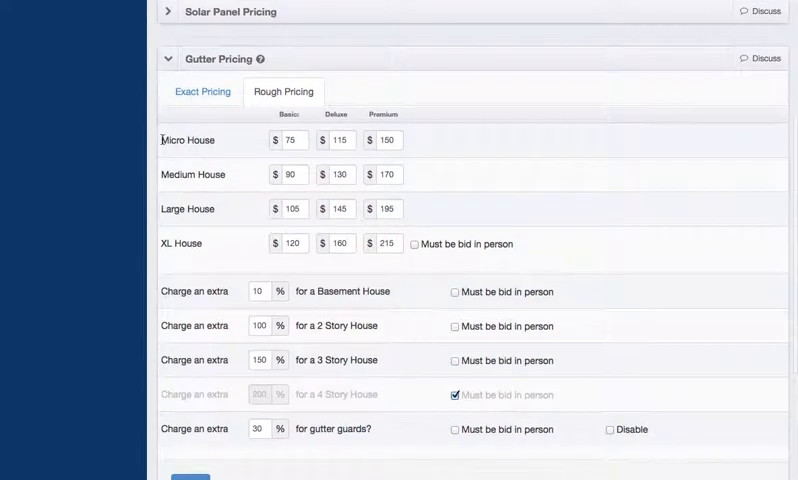
double_click(193, 174)
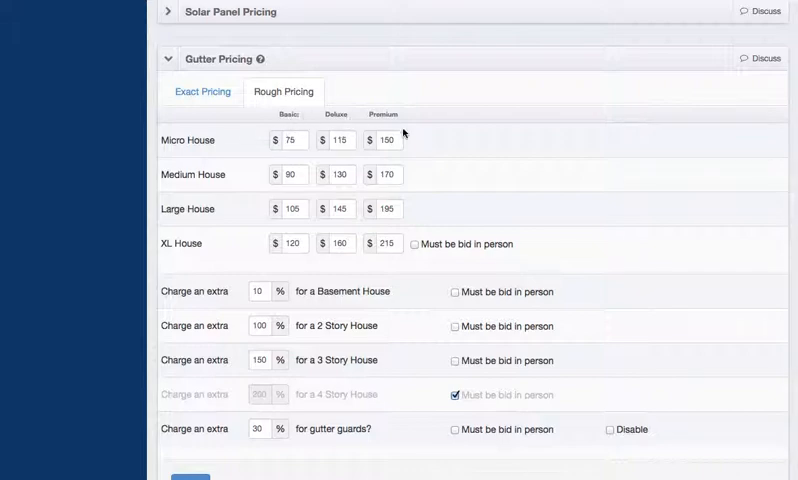
mouse_move(393, 158)
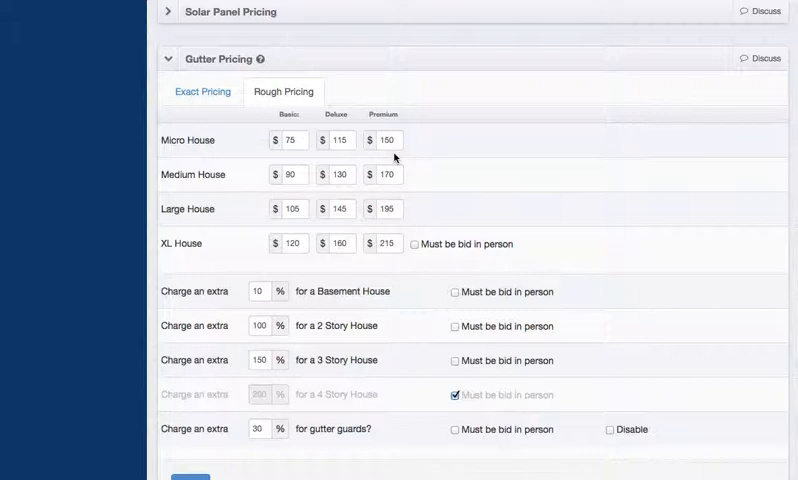
mouse_move(229, 126)
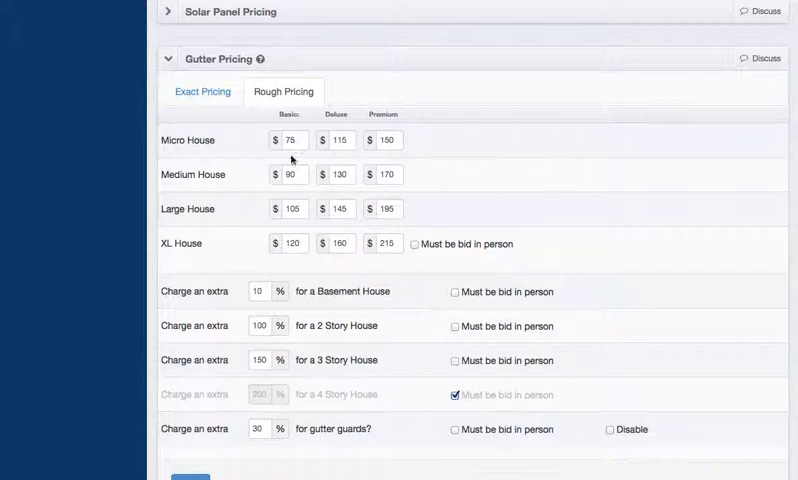
mouse_move(378, 230)
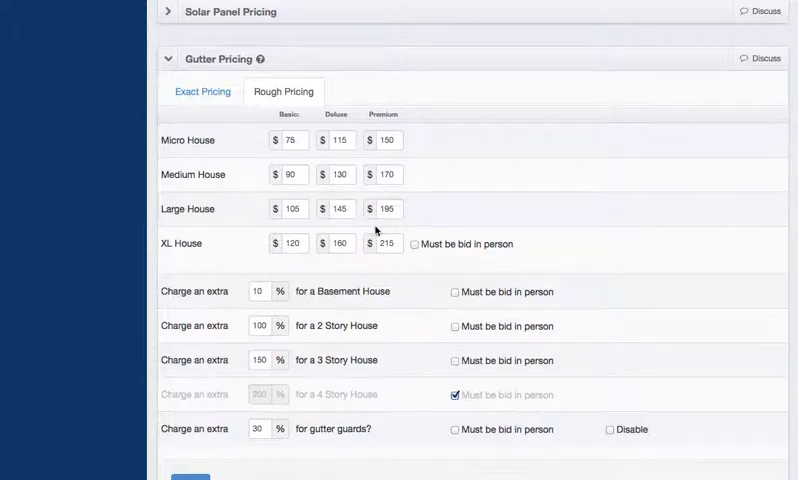
mouse_move(232, 145)
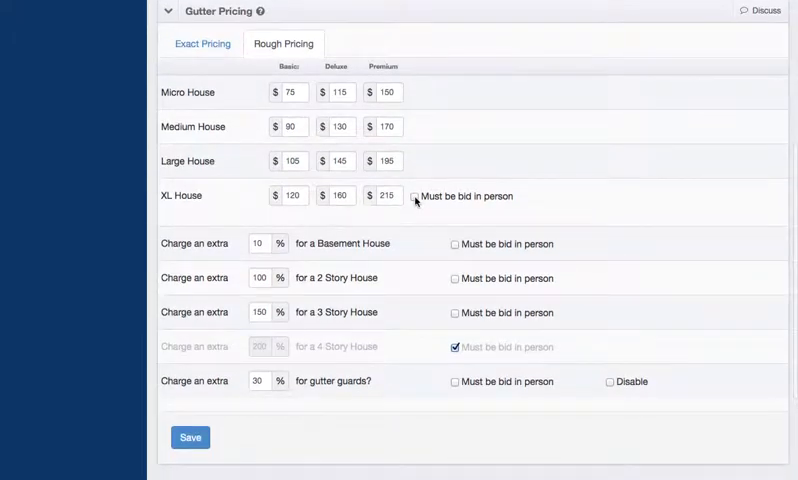
mouse_move(420, 209)
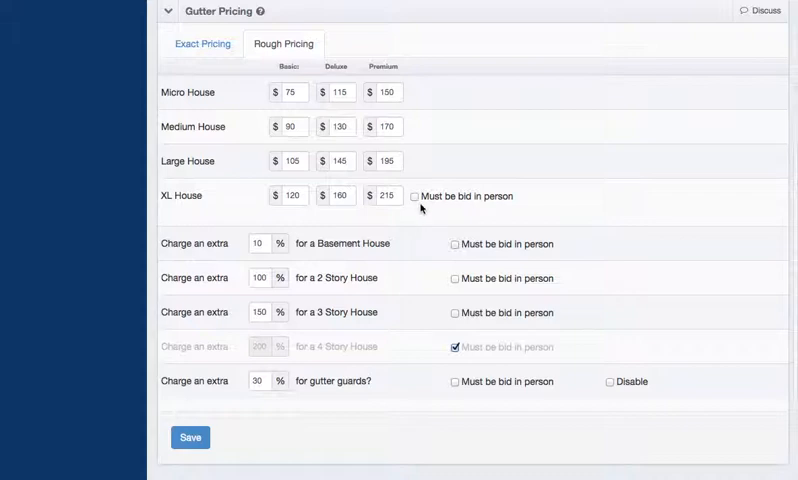
Step: Set Rough surcharges to 0% basement, 15% two-story and 100% three-story
scroll(down, 3)
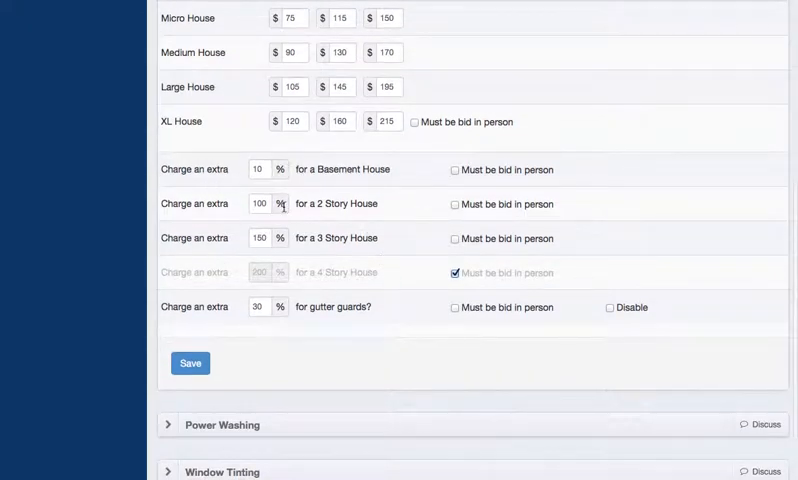
text(15)
text(1)
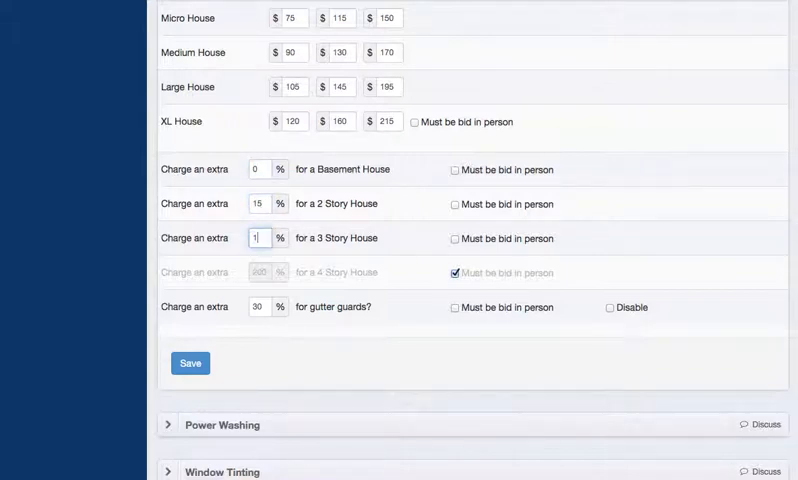
text(00)
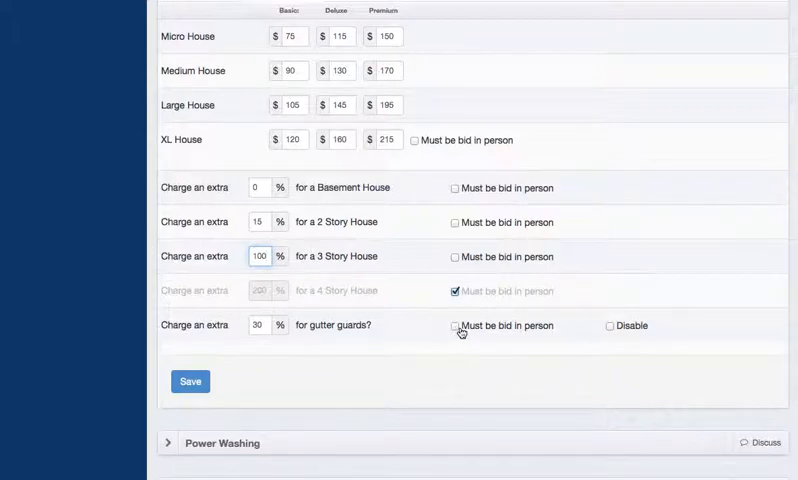
click(190, 381)
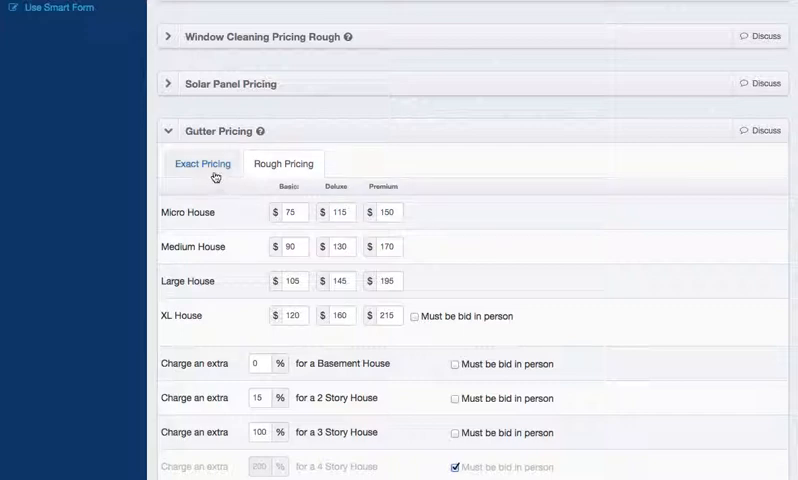
Step: Change the Rough 4 Story House surcharge from 200% to 250%
click(283, 163)
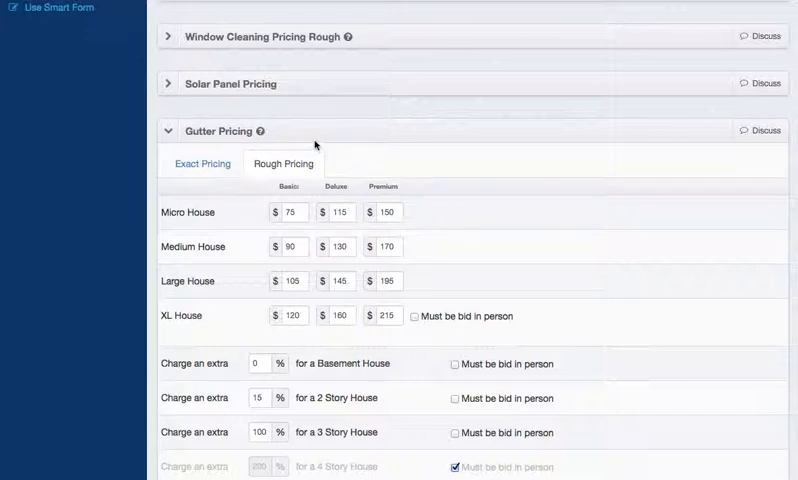
scroll(down, 3)
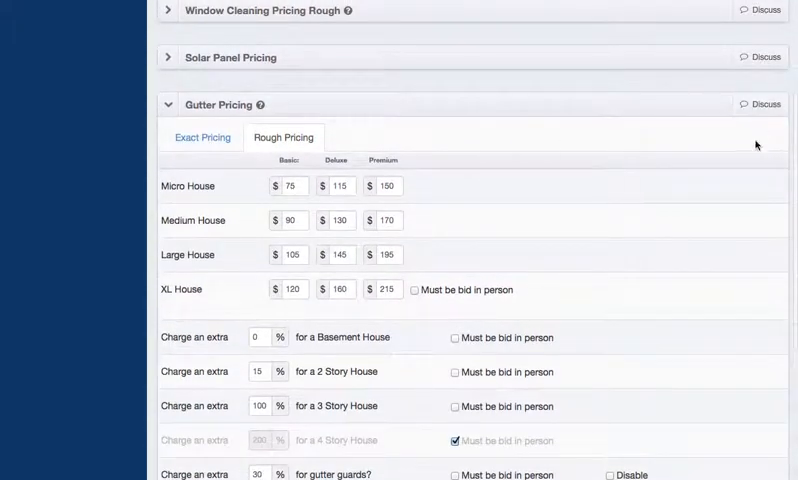
mouse_move(746, 220)
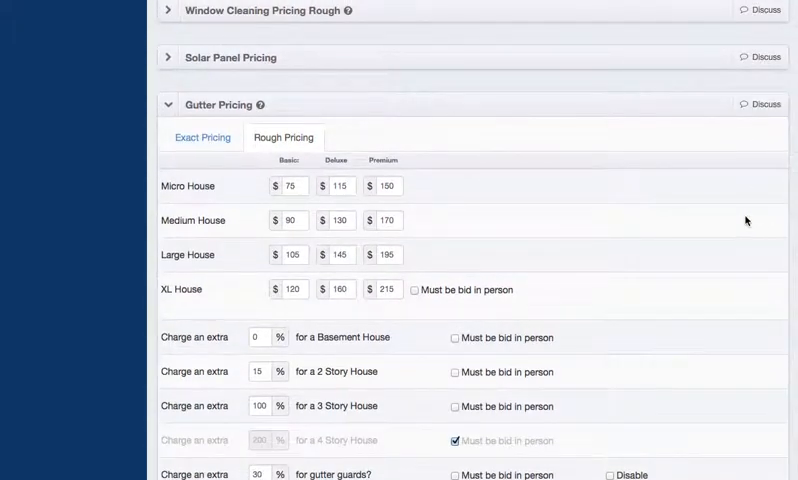
mouse_move(534, 177)
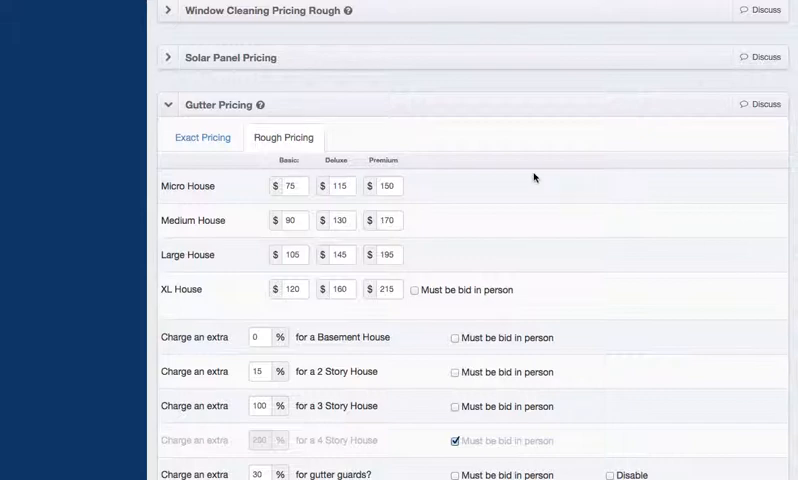
mouse_move(523, 184)
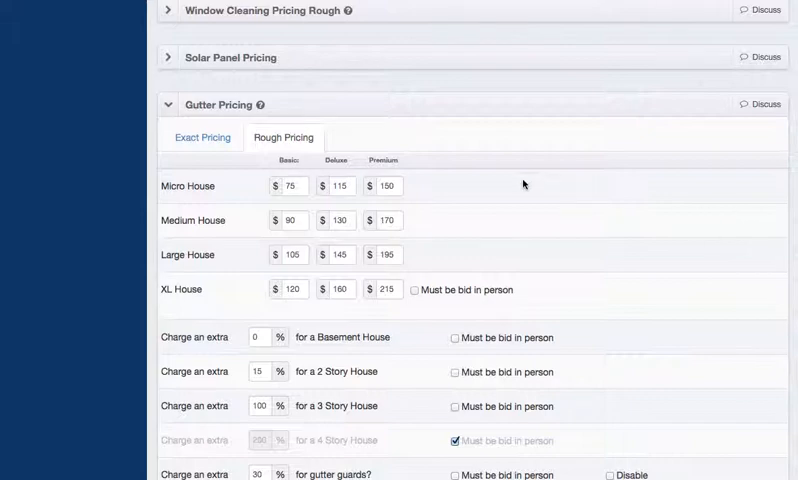